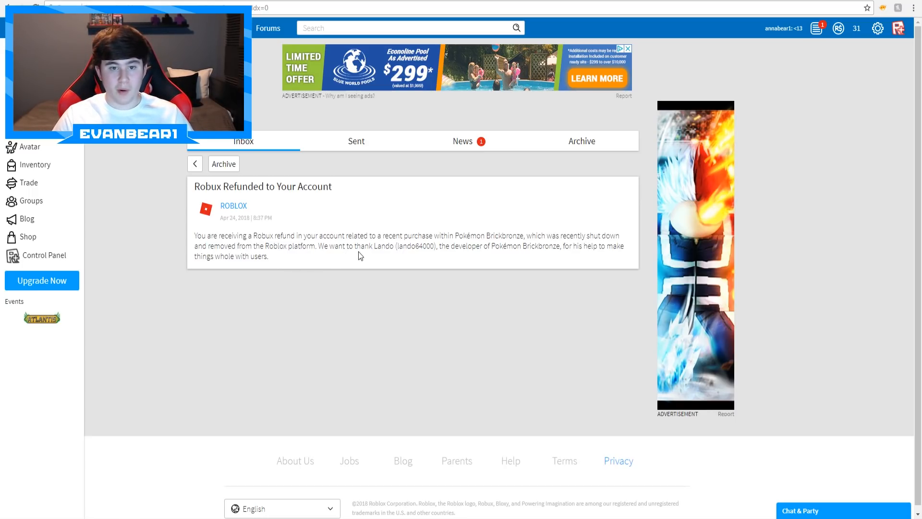
pyautogui.moveTo(433, 248)
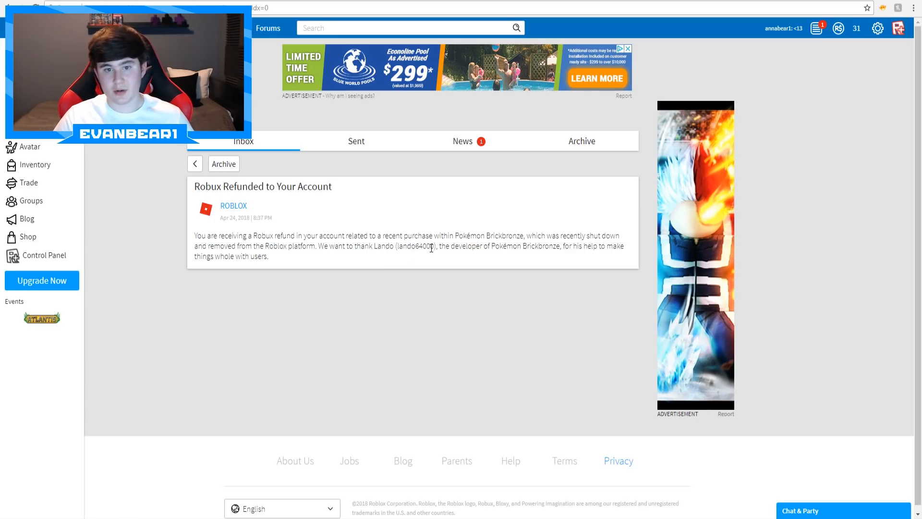
pyautogui.moveTo(562, 245)
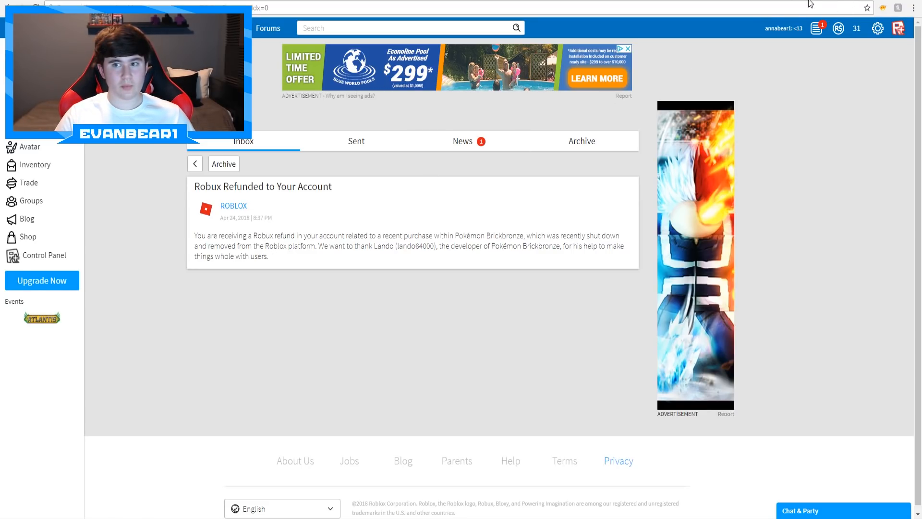
# Show the Robux balance dropdown (31 Robux) from the top navigation bar.
pyautogui.click(838, 28)
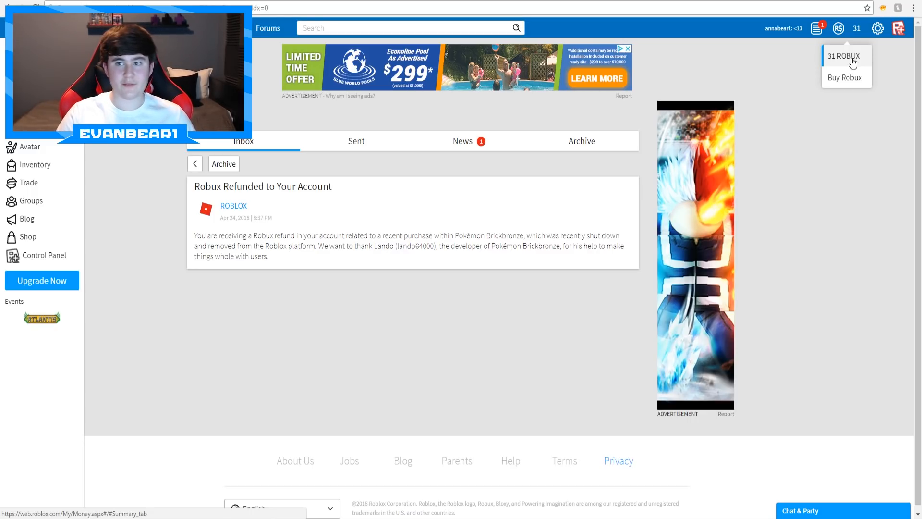
# Go from the 31 Robux entry to the account's Money summary page.
pyautogui.click(843, 55)
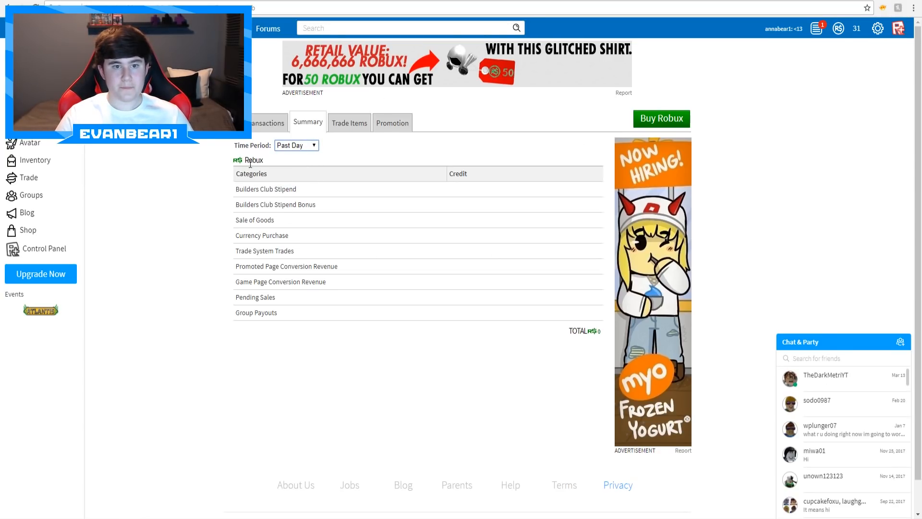
pyautogui.moveTo(238, 306)
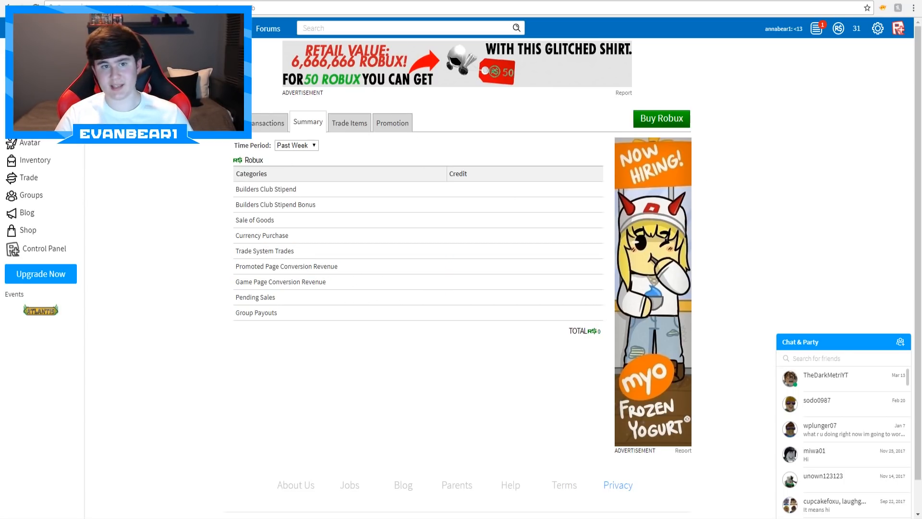
pyautogui.click(266, 123)
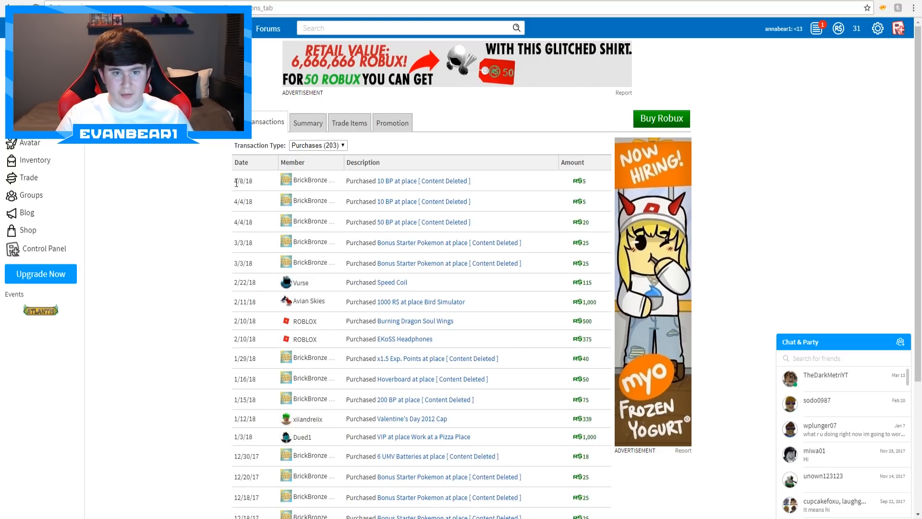
pyautogui.doubleClick(244, 181)
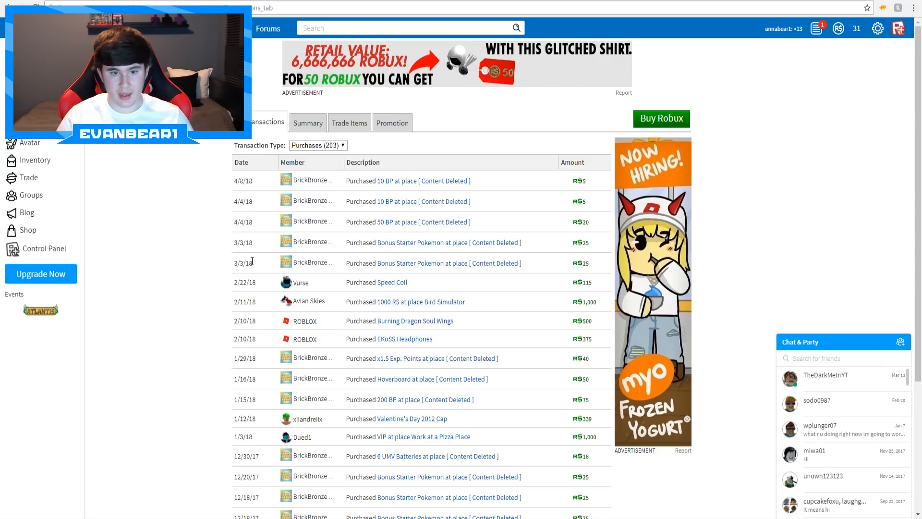
pyautogui.click(317, 145)
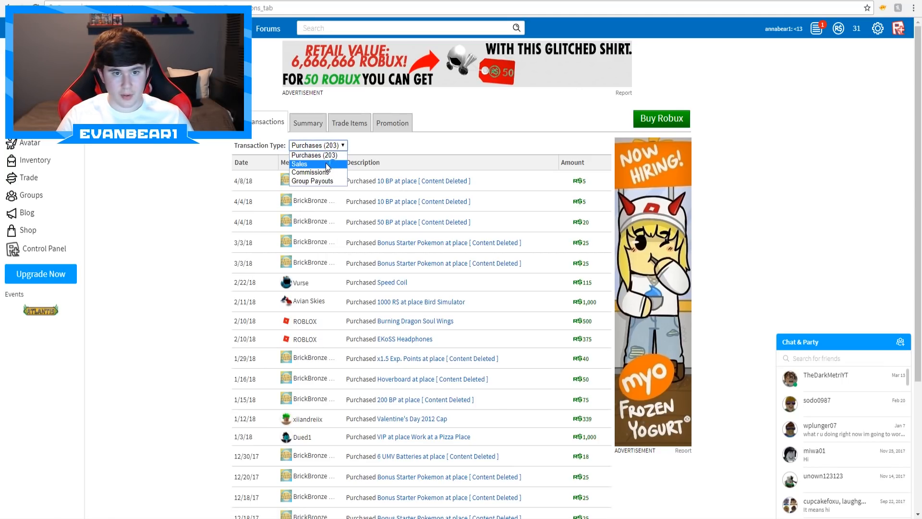
pyautogui.click(300, 164)
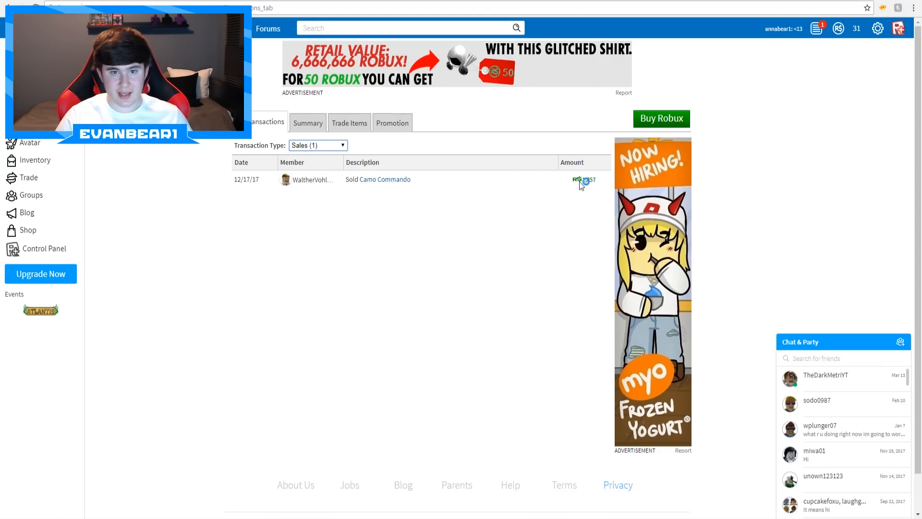
pyautogui.click(318, 145)
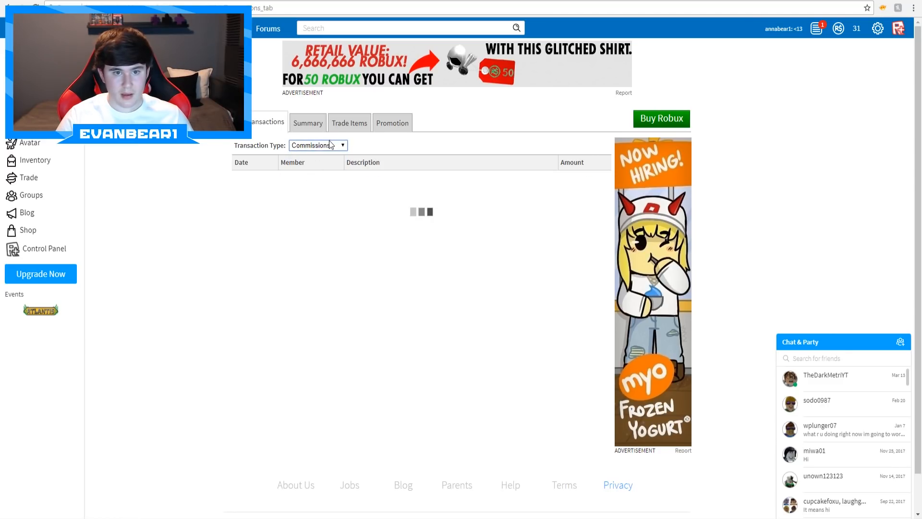
pyautogui.click(308, 123)
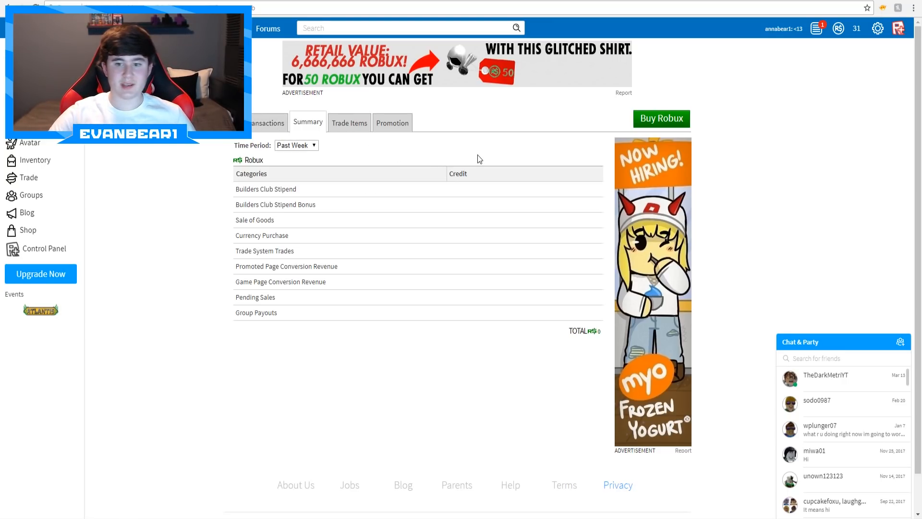
pyautogui.moveTo(296, 140)
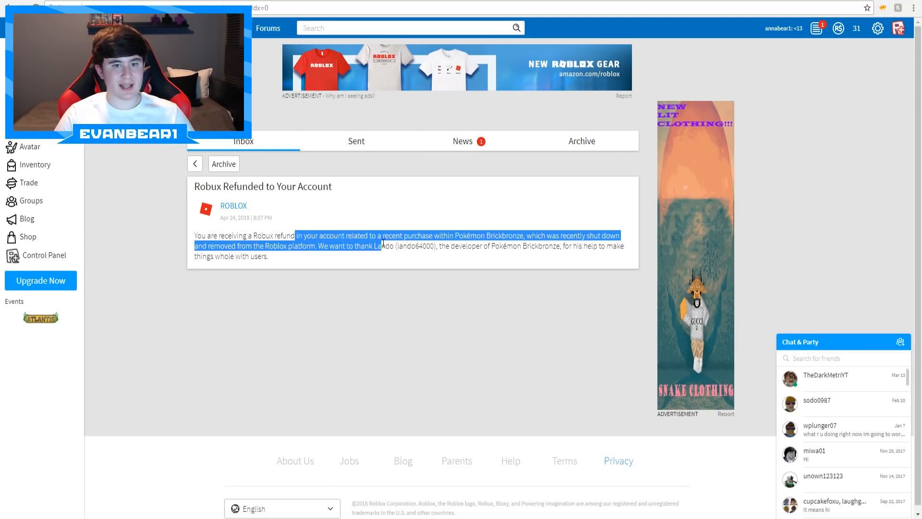
pyautogui.click(213, 261)
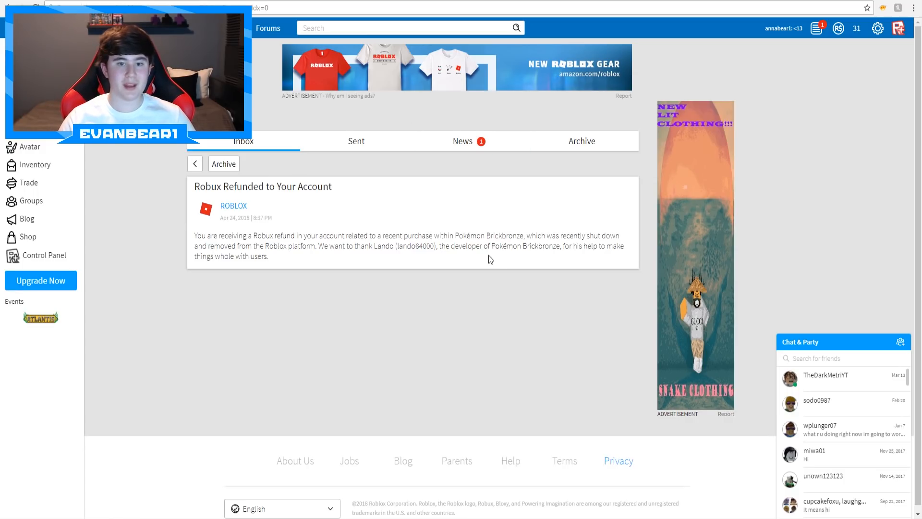
pyautogui.doubleClick(390, 236)
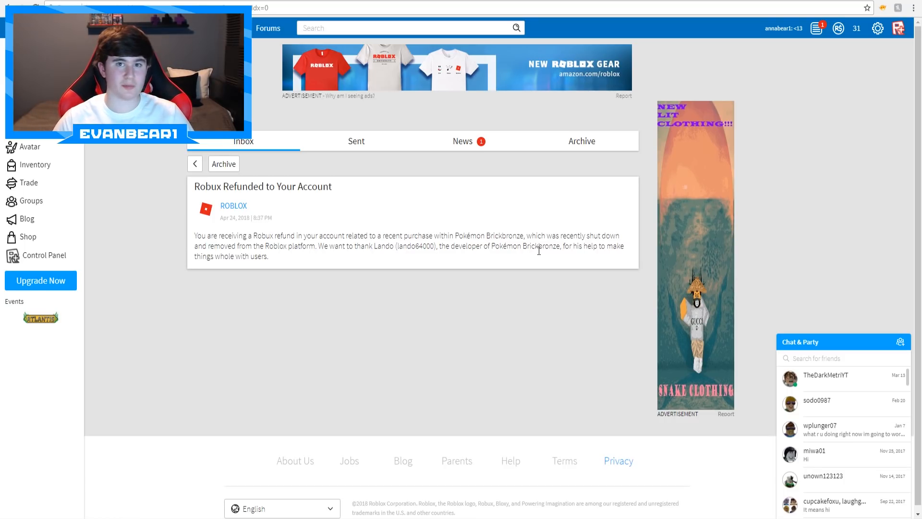
pyautogui.moveTo(539, 230)
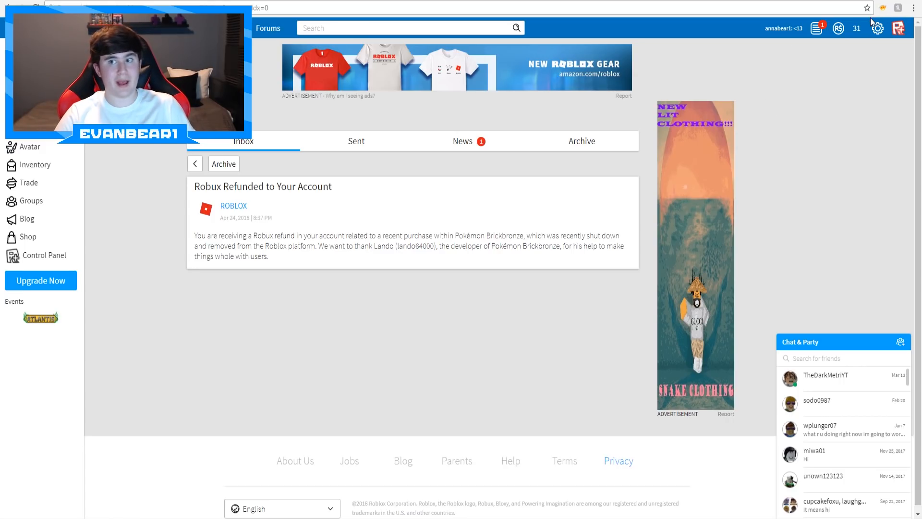
pyautogui.moveTo(885, 138)
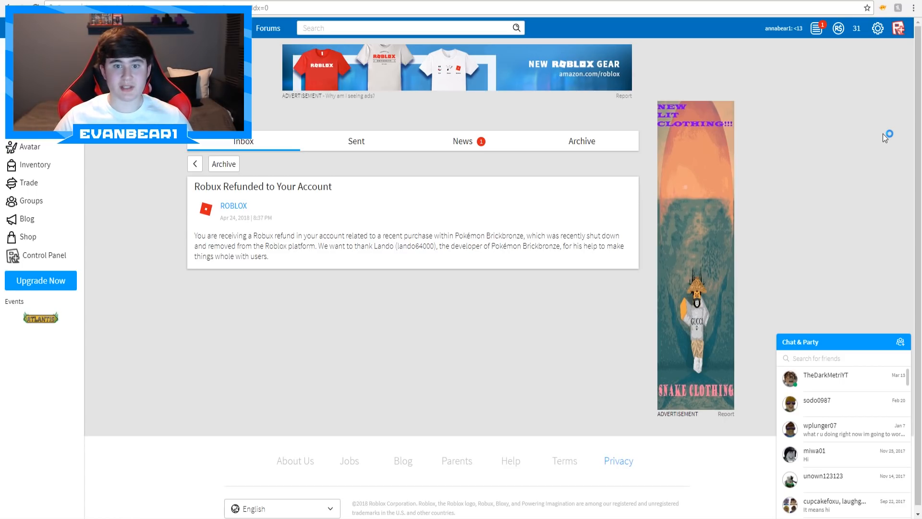
pyautogui.moveTo(522, 224)
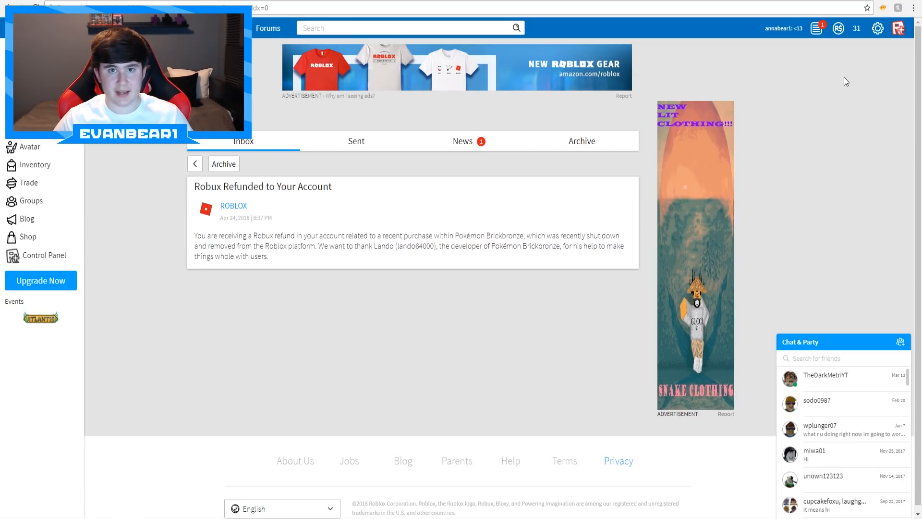
pyautogui.moveTo(793, 176)
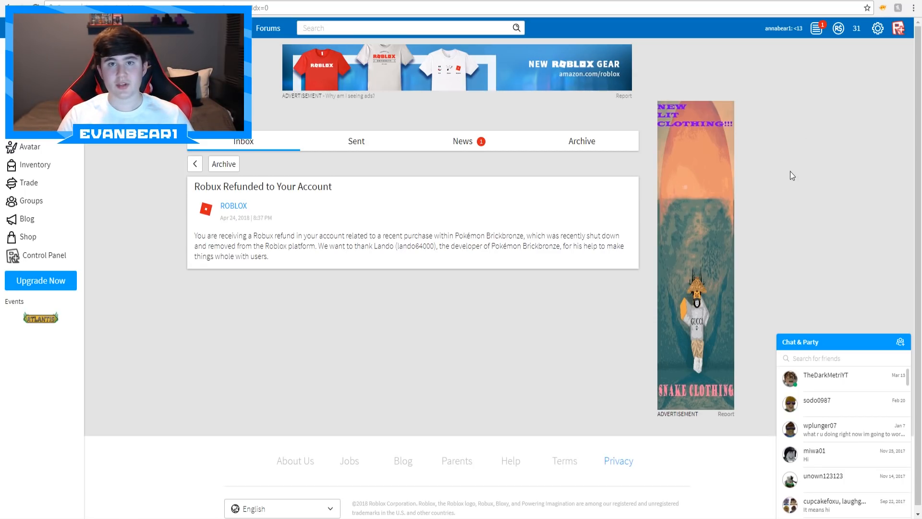